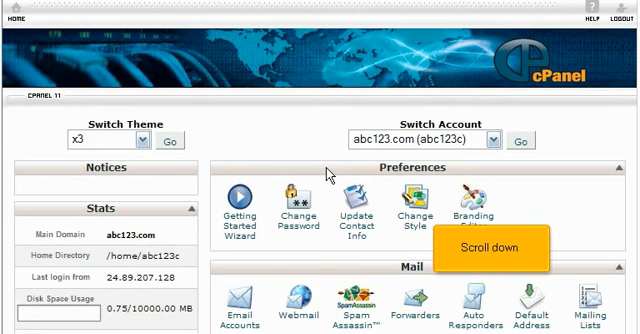
Open the Error Pages tool from the Advanced section of the home screen.
{"action": "scroll", "scroll_direction": "down", "scroll_amount": 3}
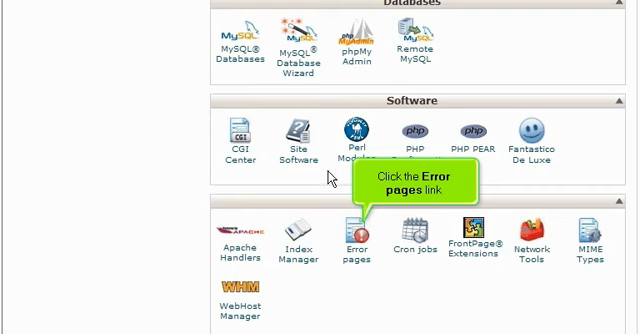
{"action": "left_click", "coordinate": [356, 234]}
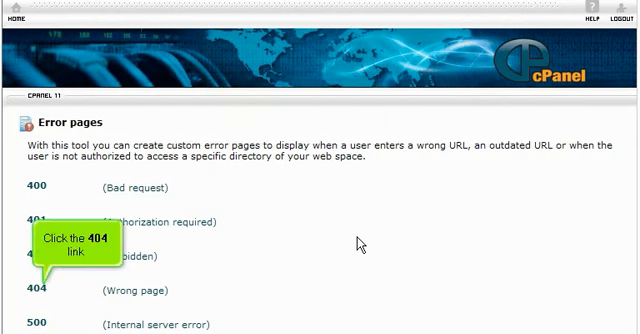
Edit the 404 page so its text reads the Requested URL tag followed by "is unavailable.".
{"action": "left_click", "coordinate": [36, 292]}
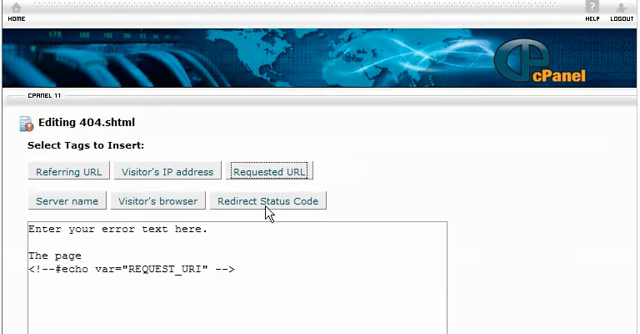
{"action": "type", "text": "is una"}
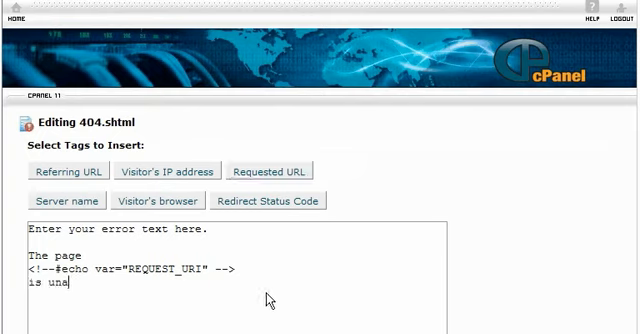
{"action": "type", "text": "vailable."}
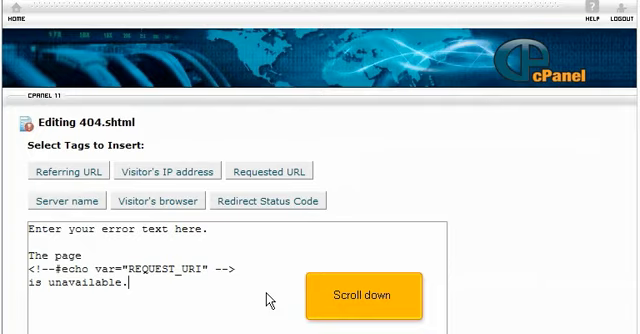
Scroll to the bottom of the 404 page form where the Save button sits.
{"action": "scroll", "scroll_direction": "down", "scroll_amount": 3}
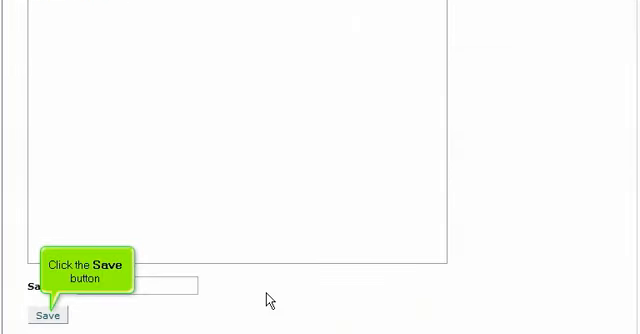
{"action": "mouse_move", "coordinate": [192, 308]}
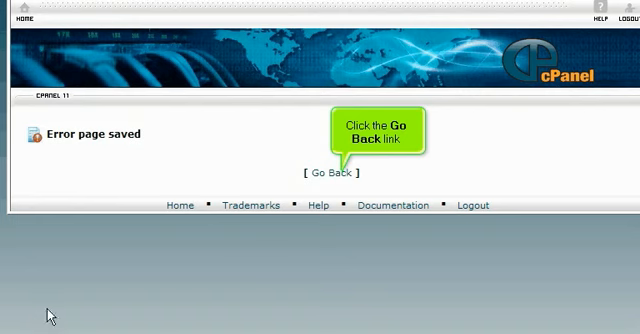
Go back to the error pages list, then return to the cPanel home screen.
{"action": "left_click", "coordinate": [332, 172]}
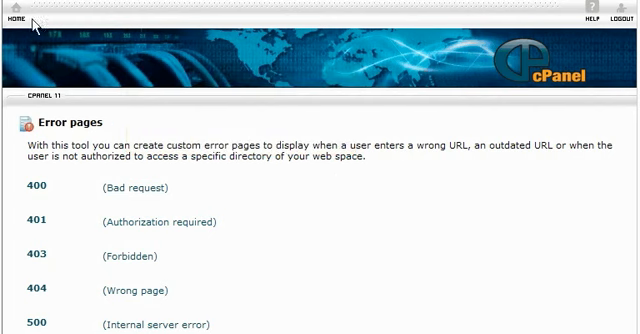
{"action": "left_click", "coordinate": [18, 12]}
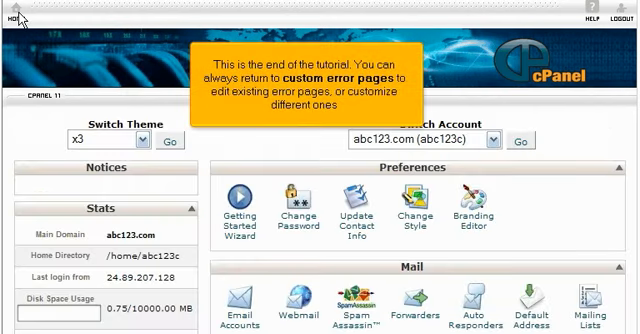